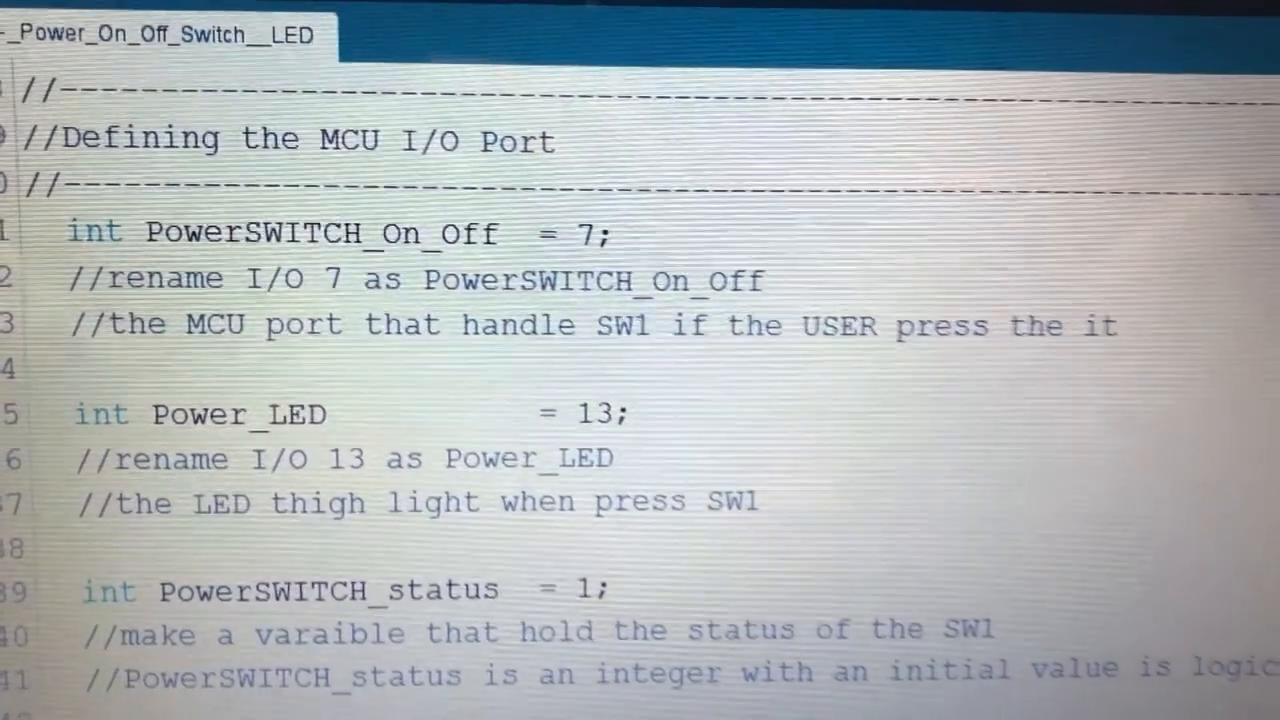
- Scroll down through the Power_Down_Standby() subroutine that turns the LED off after a delay
scroll("down", 3)
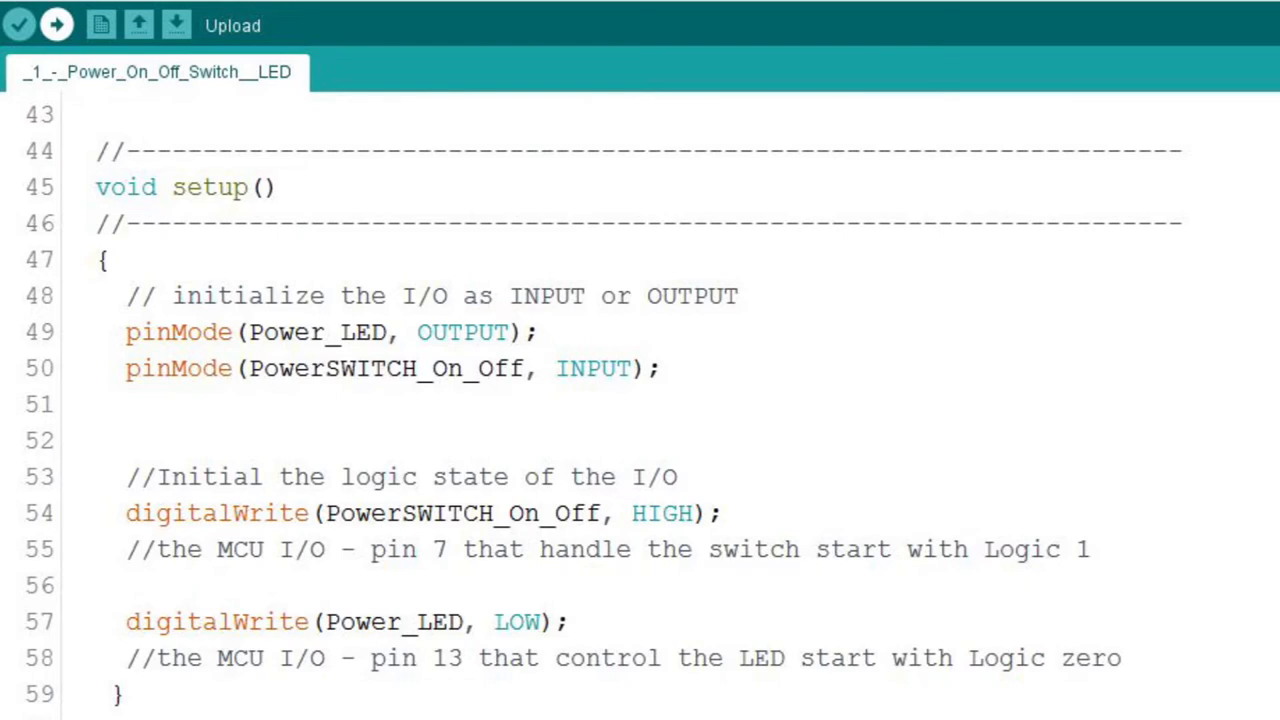
scroll("down", 3)
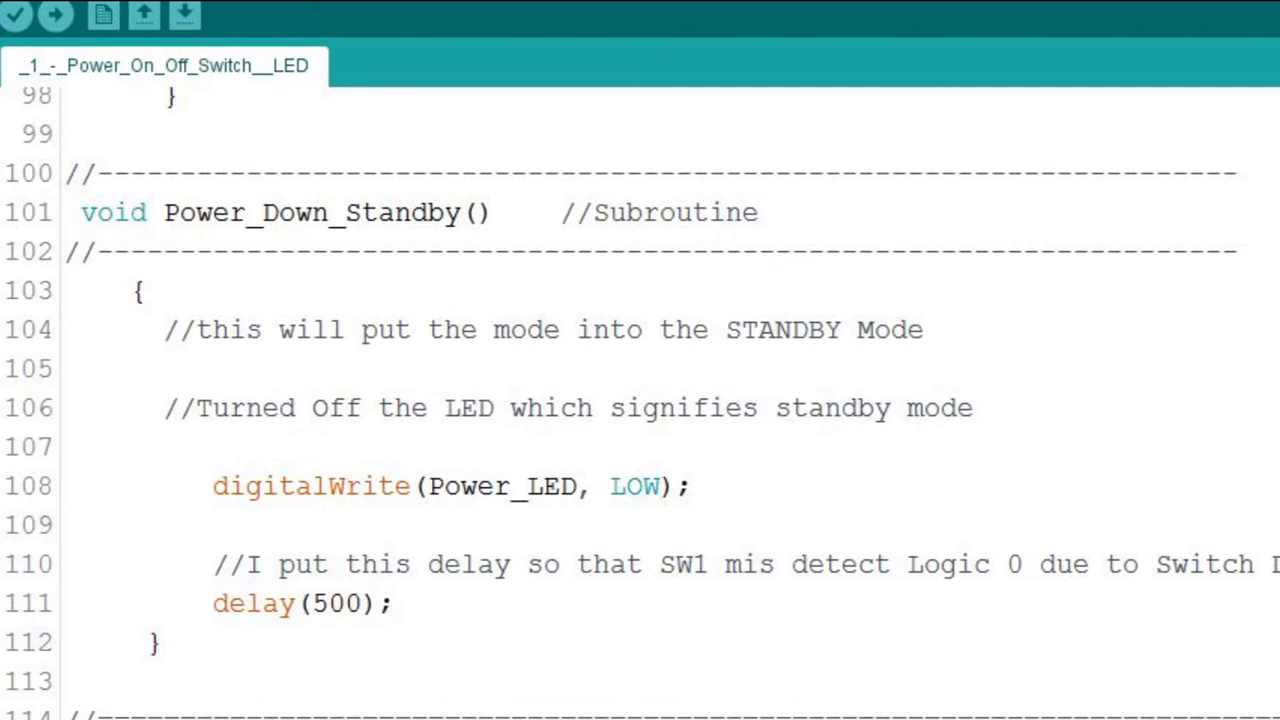
scroll("down", 3)
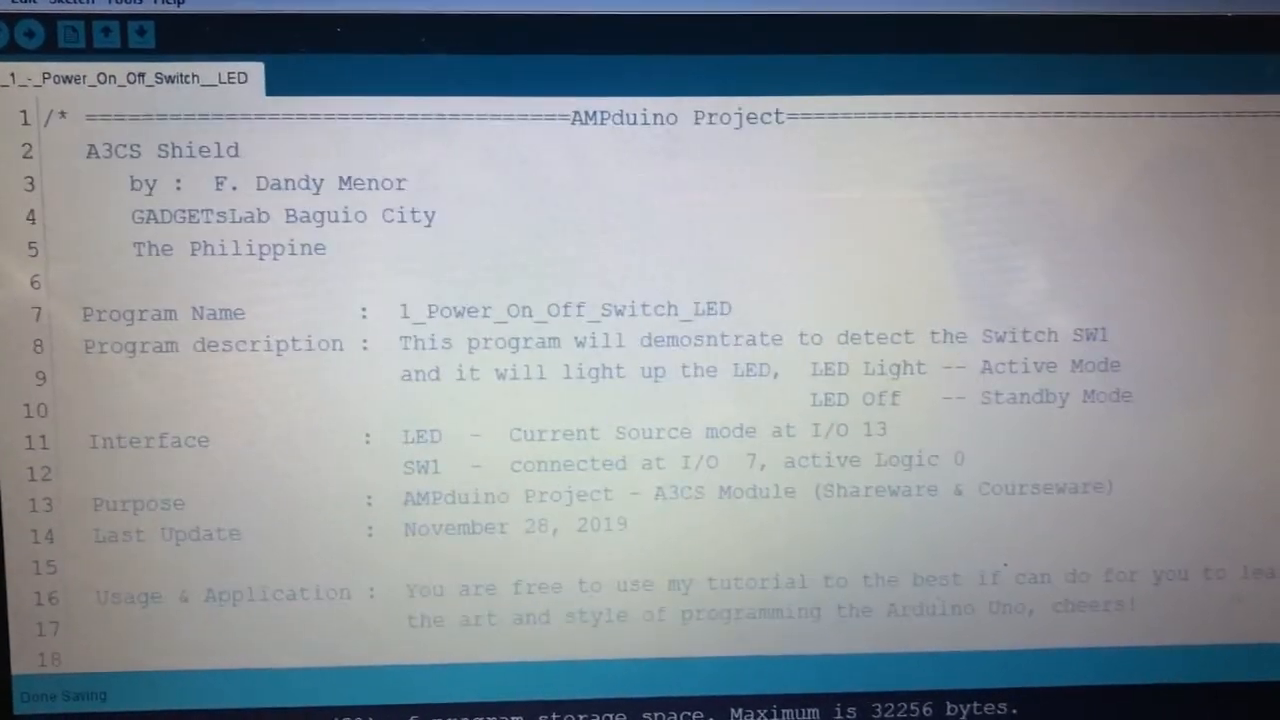
scroll("down", 3)
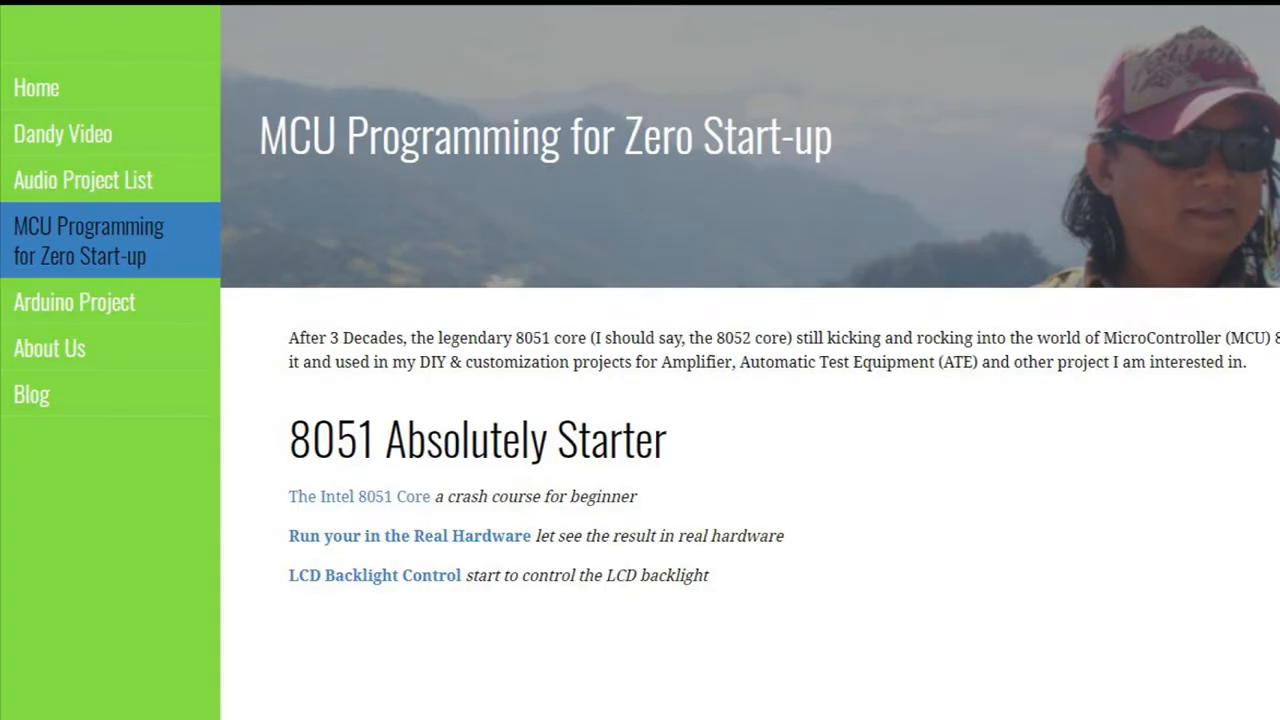
- Open the 'MCU Programming for Zero Start-up' page from the site's left navigation
left_click(36, 87)
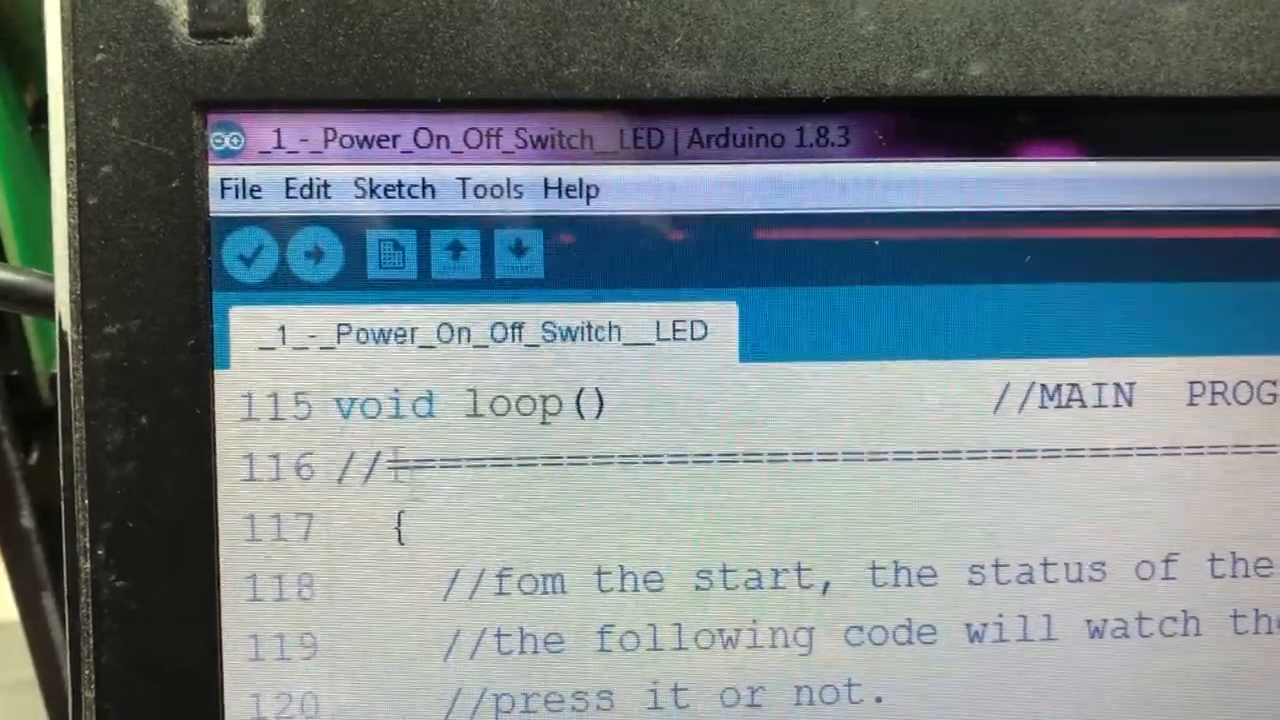
left_click(315, 260)
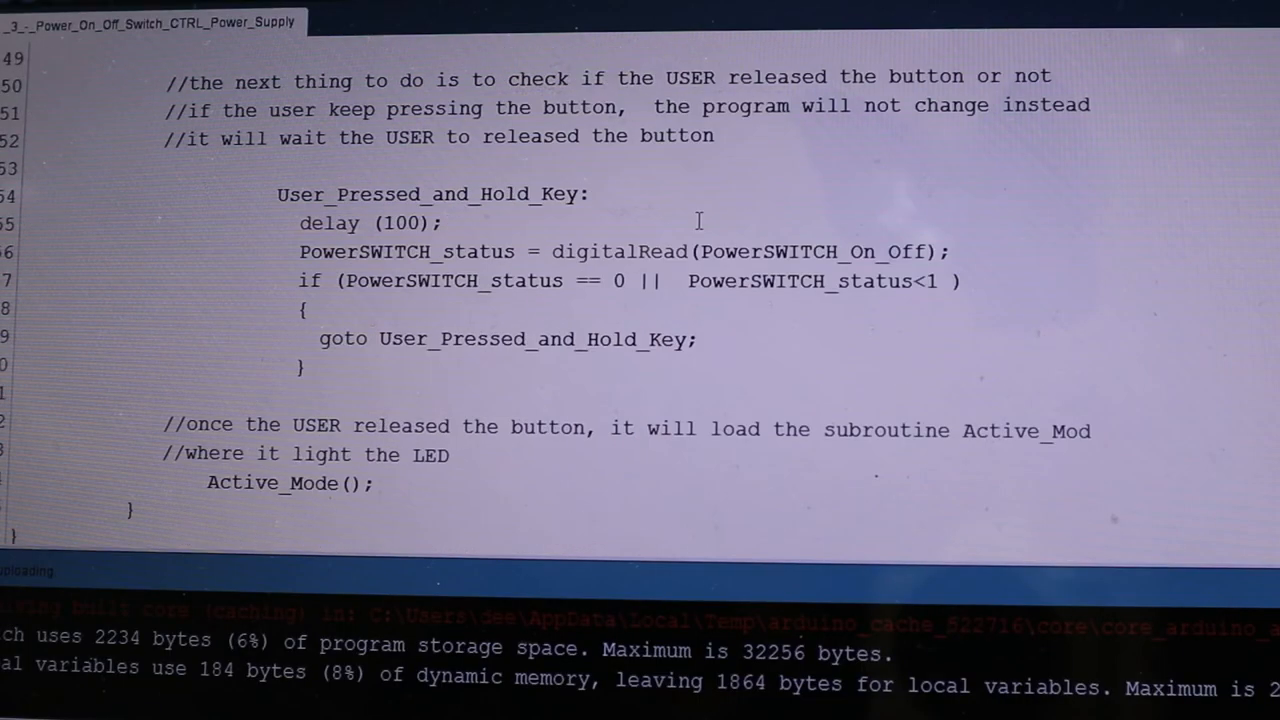
- Highlight the User_Pressed_and_Hold_Key label and delay lines that wait for button release
left_click_drag(278, 194, 480, 251)
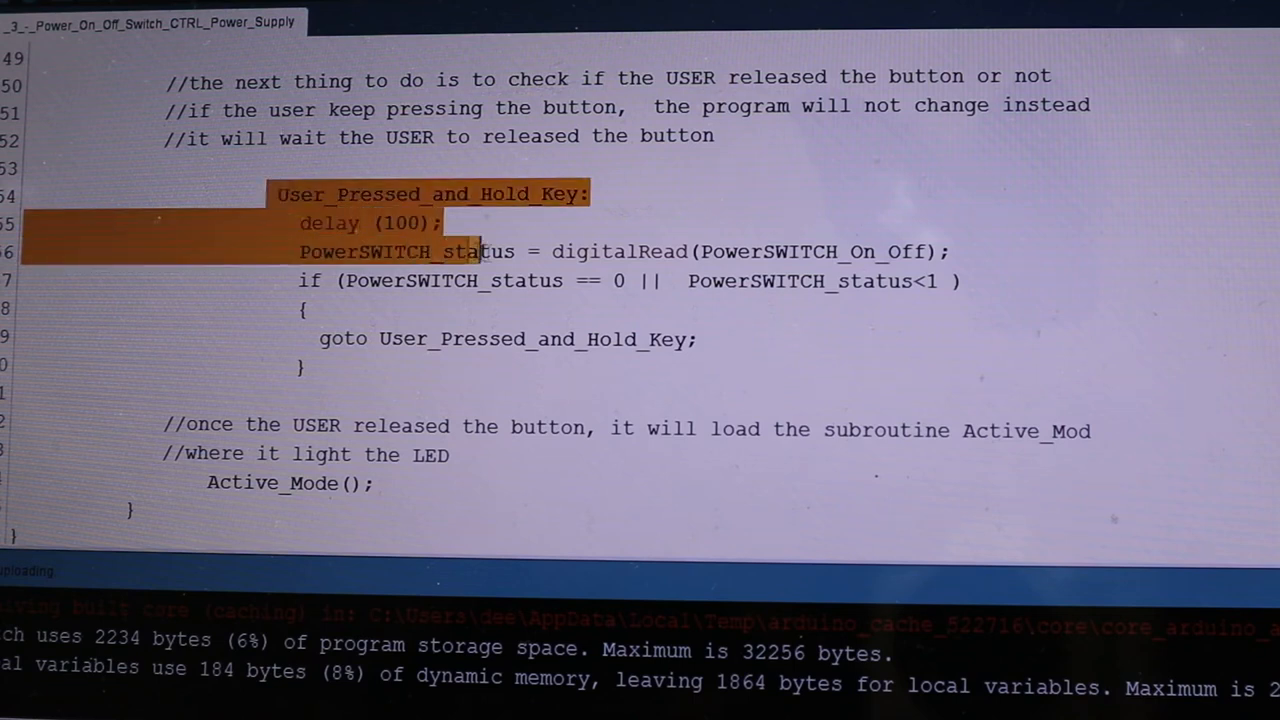